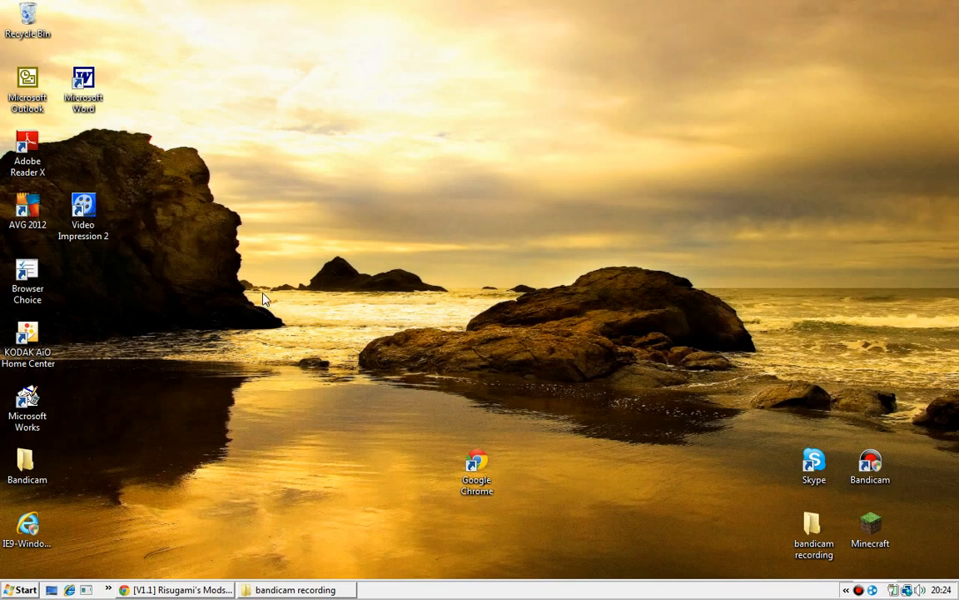
pyautogui.moveTo(153, 349)
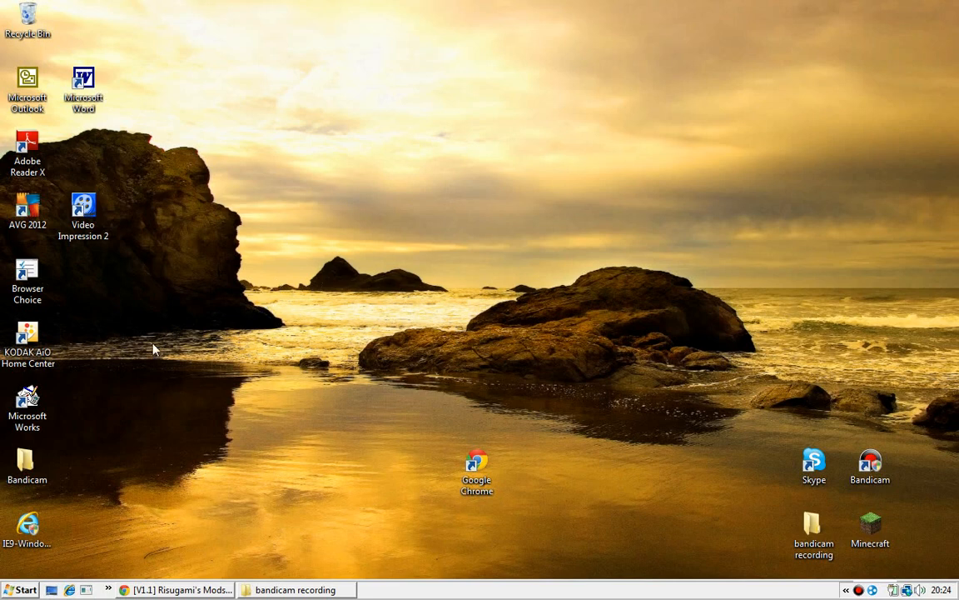
pyautogui.moveTo(178, 590)
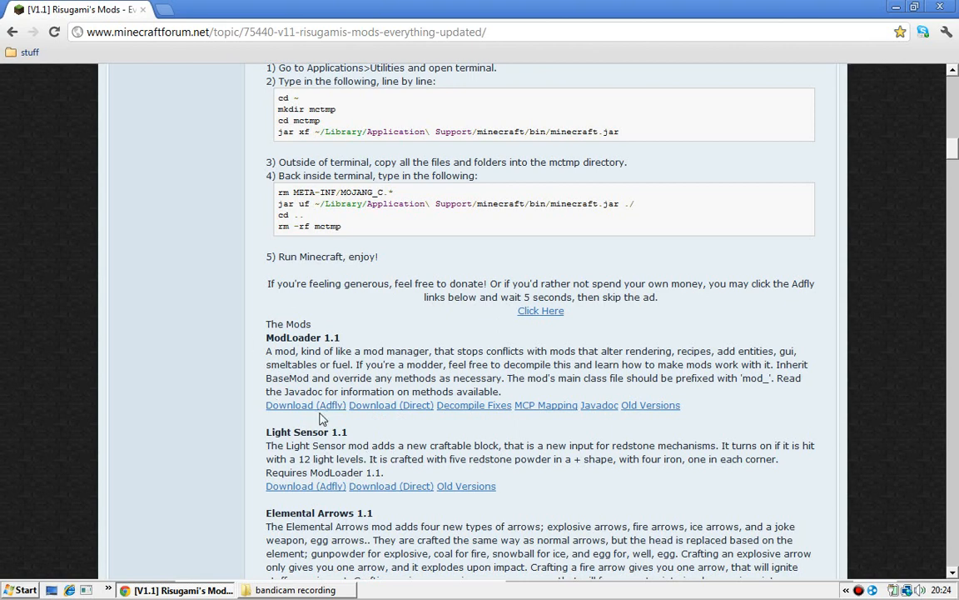
pyautogui.moveTo(778, 346)
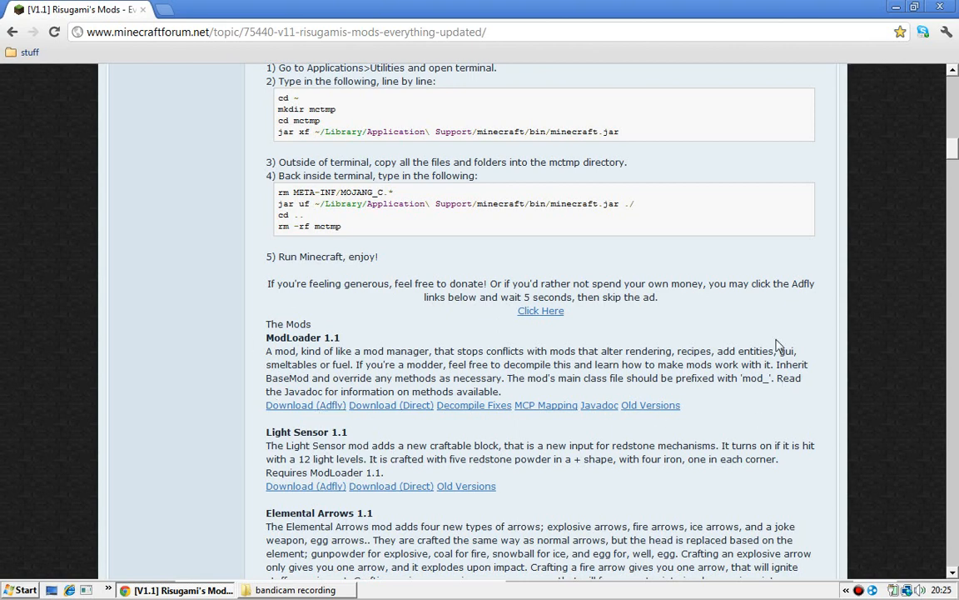
pyautogui.moveTo(593, 313)
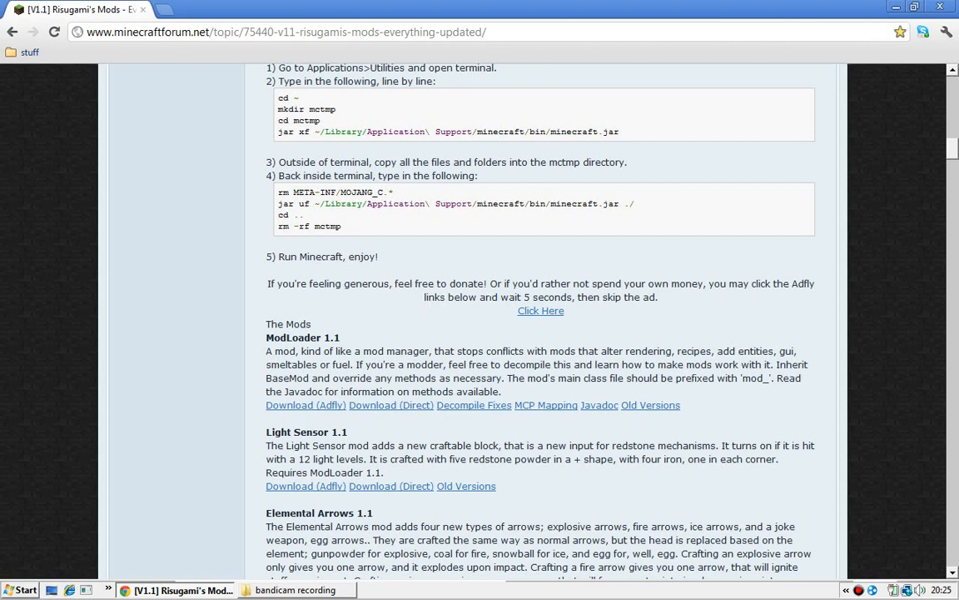
pyautogui.moveTo(791, 307)
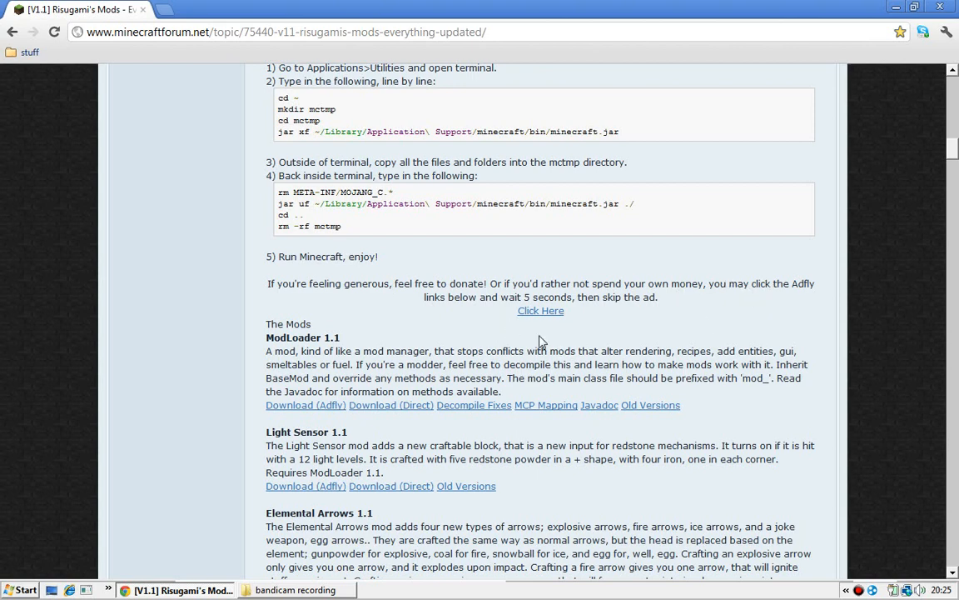
pyautogui.moveTo(608, 332)
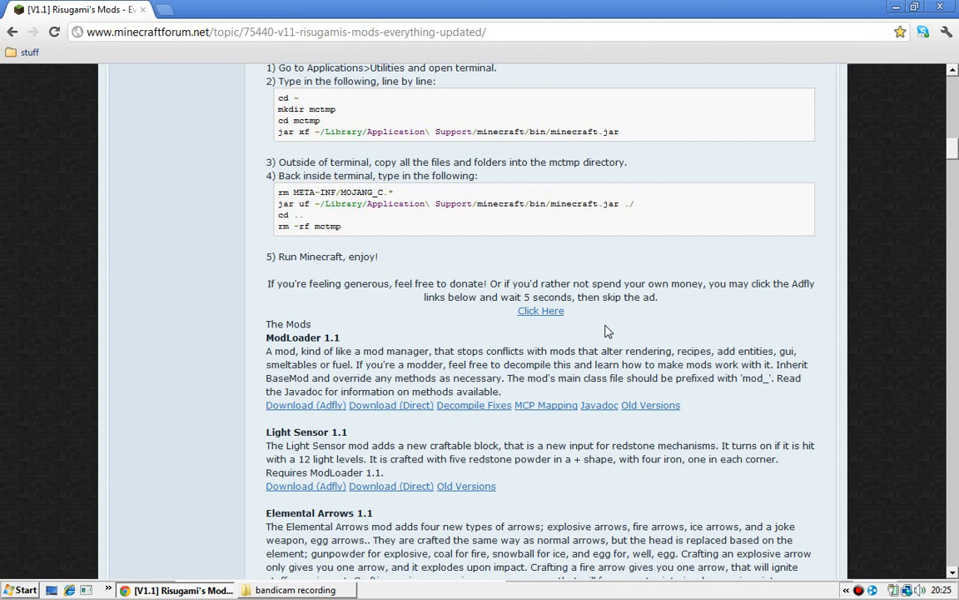
pyautogui.moveTo(541, 310)
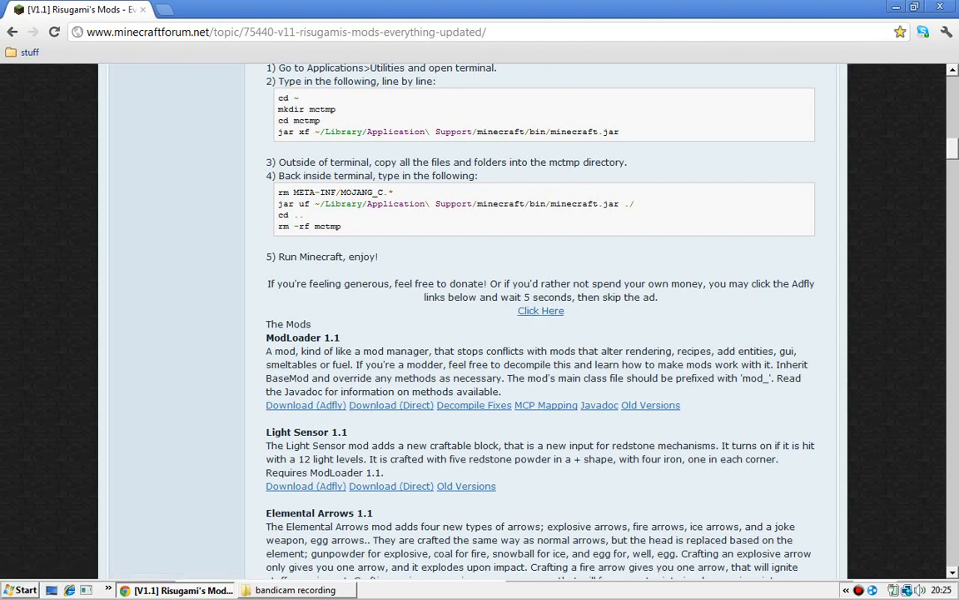
# Step: Request the Download (Direct) ModLoader.zip for ModLoader 1.1 on Risugami's Mods page
pyautogui.scroll(-3)
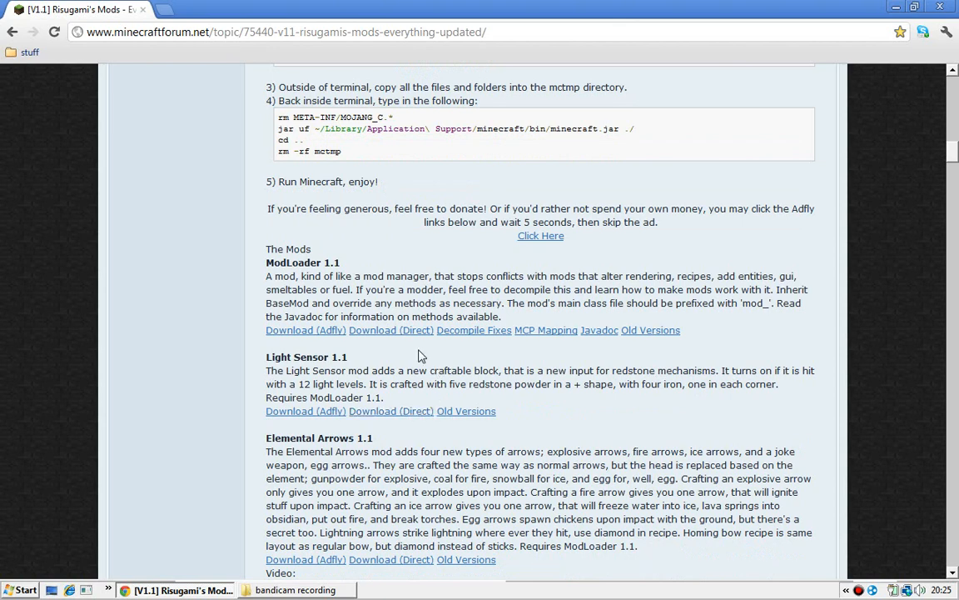
pyautogui.moveTo(392, 330)
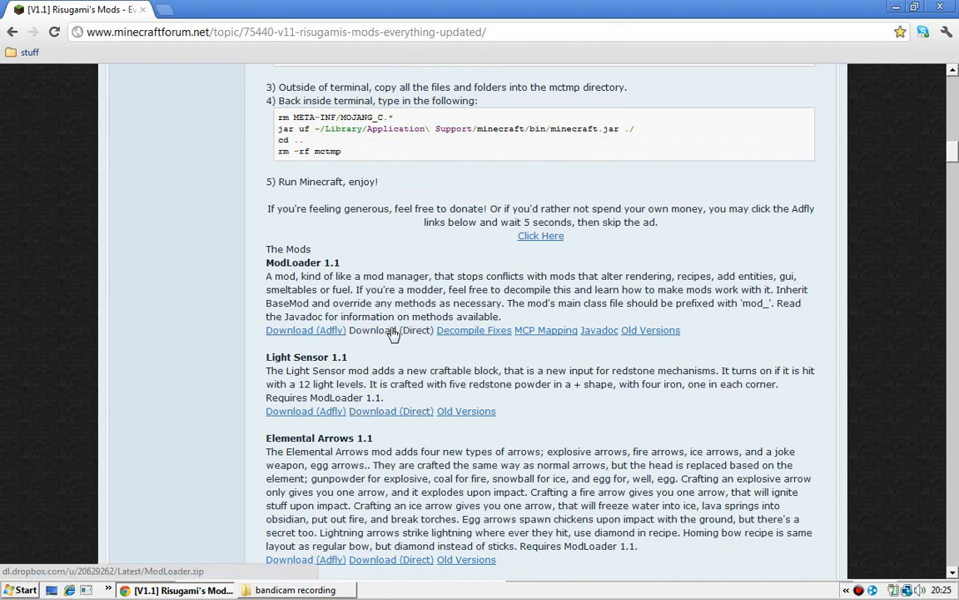
pyautogui.click(392, 329)
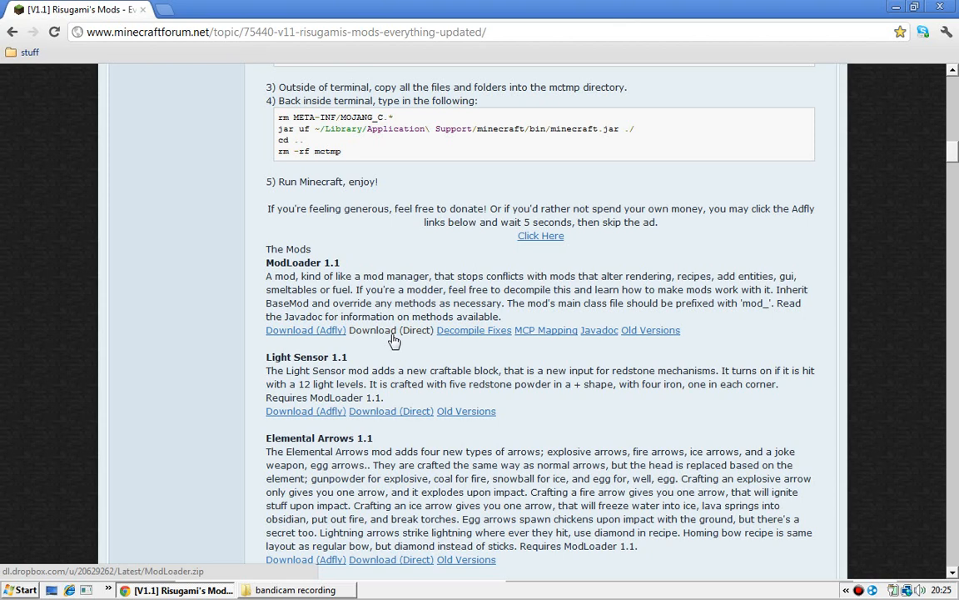
pyautogui.click(391, 330)
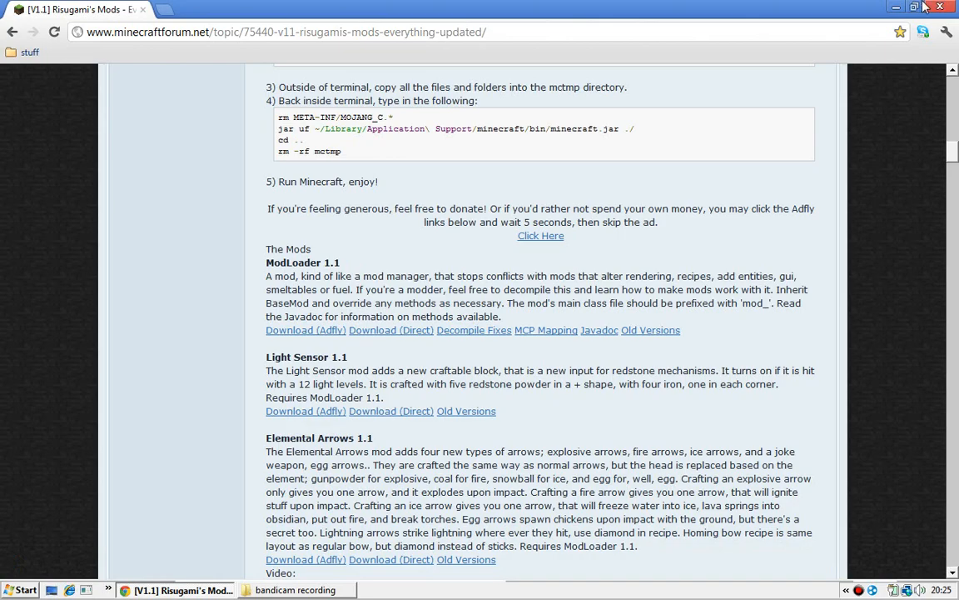
# Step: Minimize Chrome and reach Documents through the Start menu
pyautogui.click(896, 7)
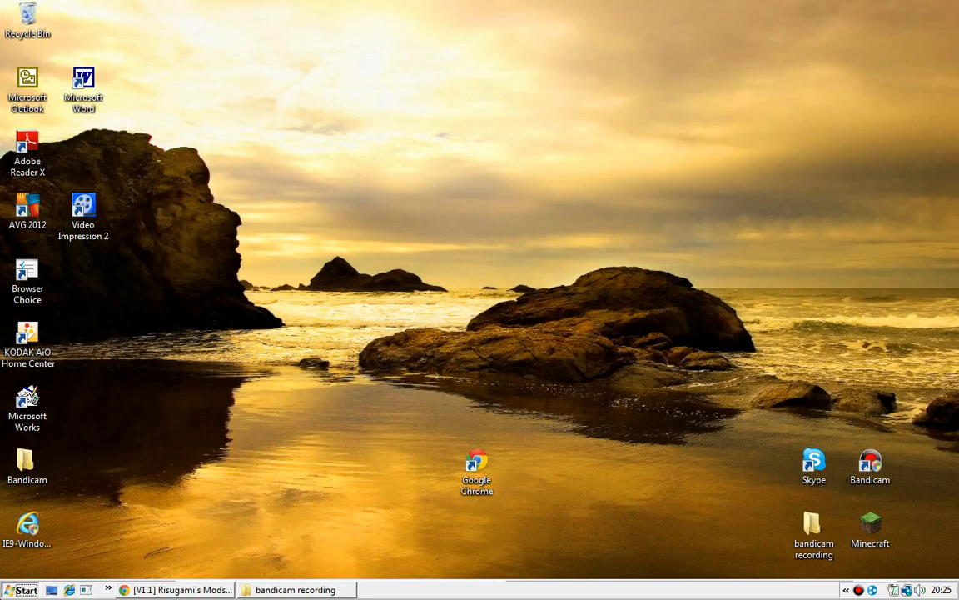
pyautogui.moveTo(209, 384)
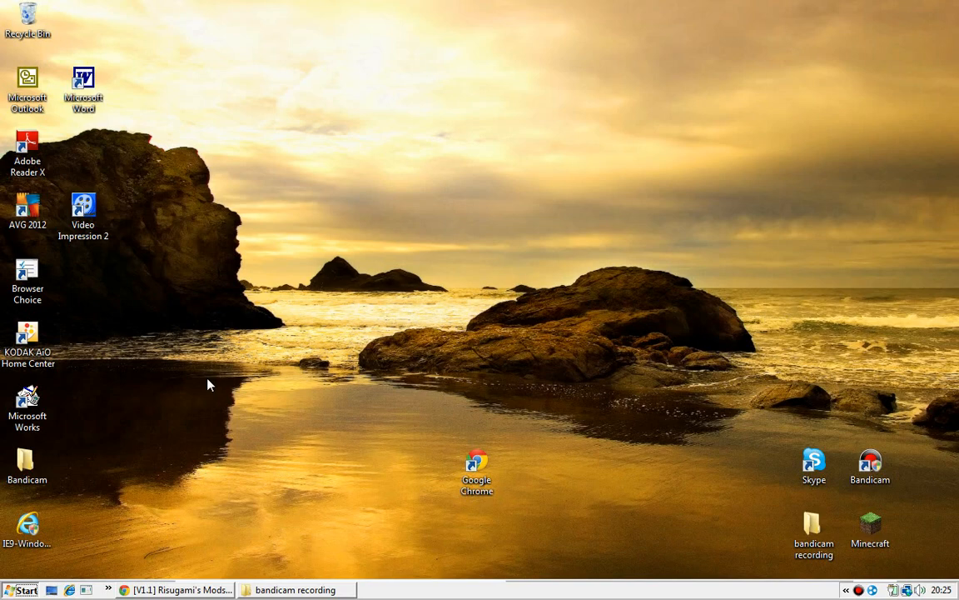
pyautogui.click(20, 590)
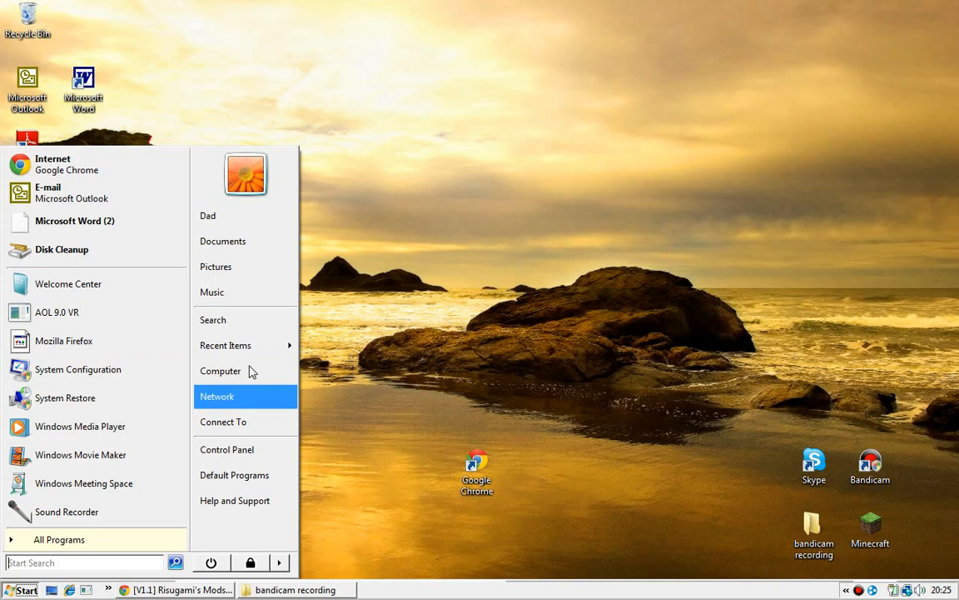
pyautogui.moveTo(221, 371)
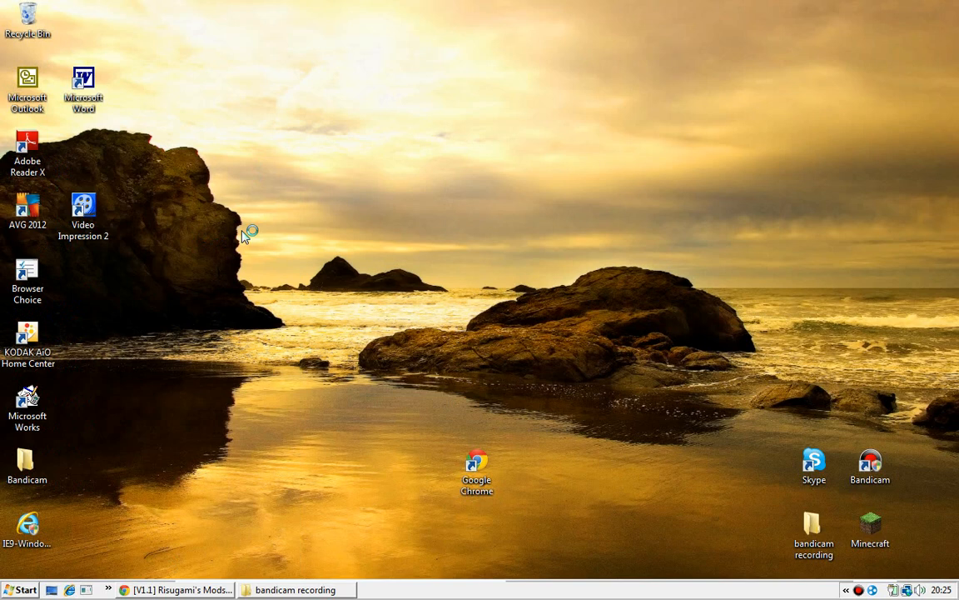
pyautogui.moveTo(238, 311)
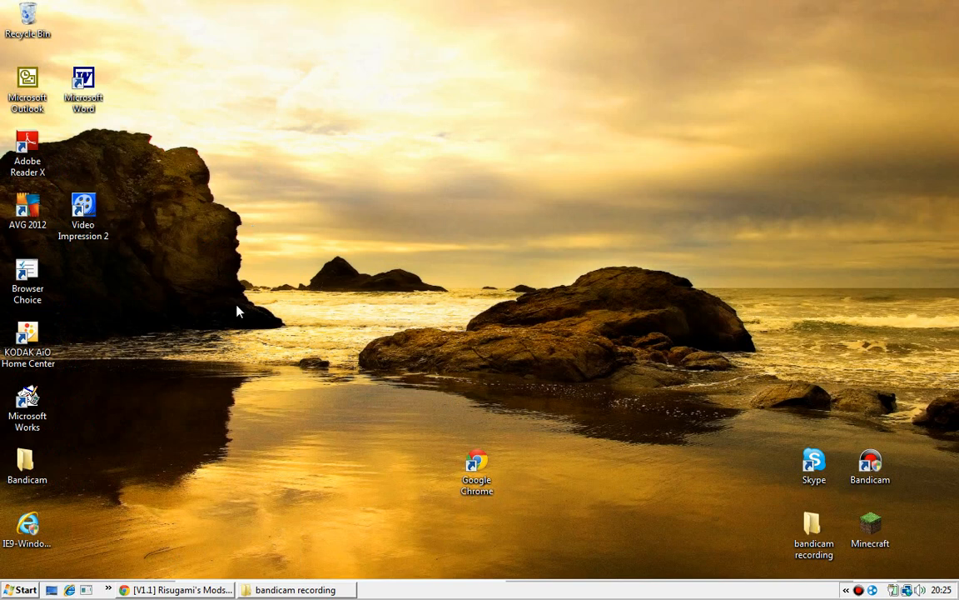
pyautogui.moveTo(242, 284)
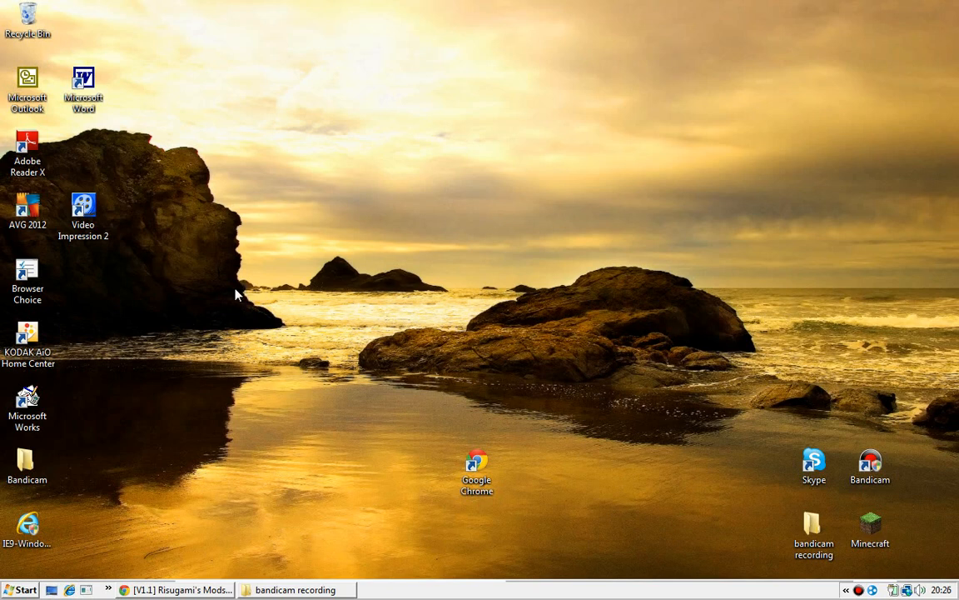
pyautogui.moveTo(325, 469)
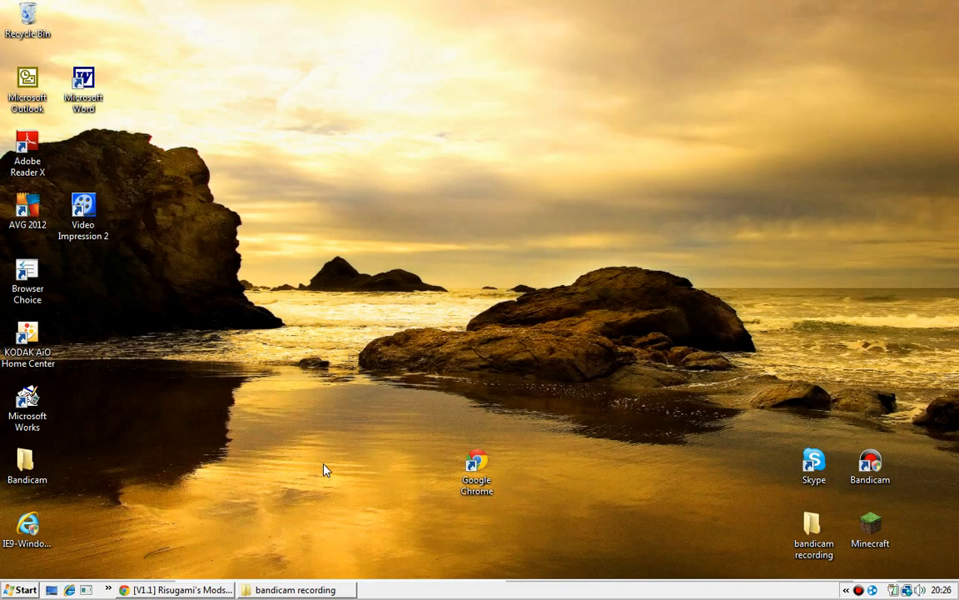
pyautogui.moveTo(297, 223)
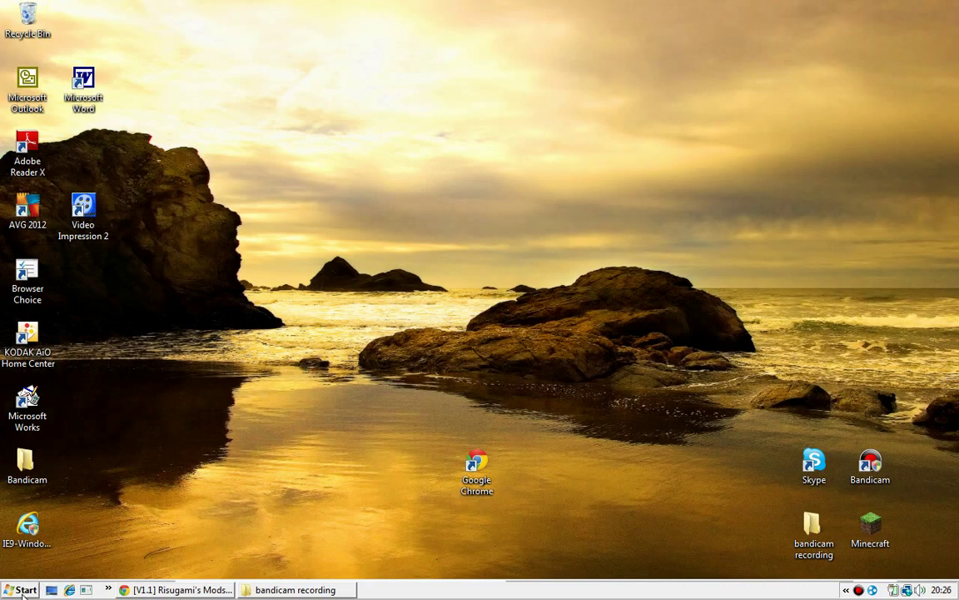
pyautogui.click(20, 590)
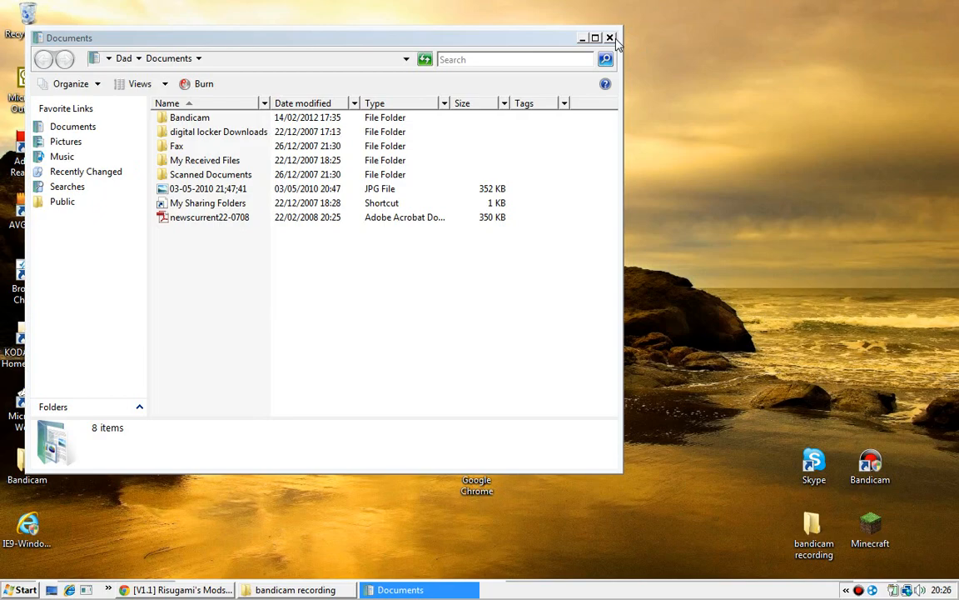
# Step: Close the Documents window and minimize the forum page, leaving the bare desktop
pyautogui.click(611, 38)
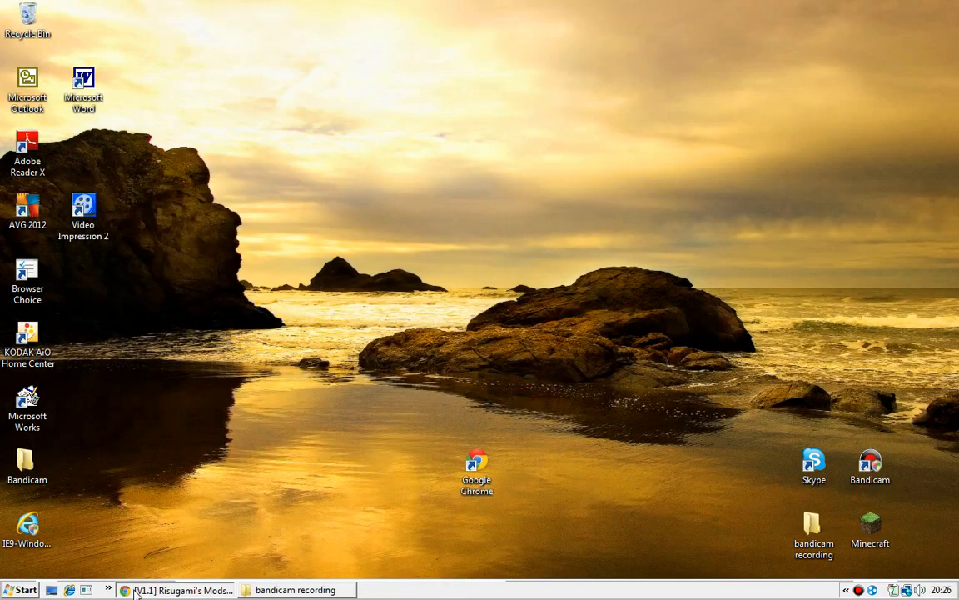
pyautogui.click(177, 590)
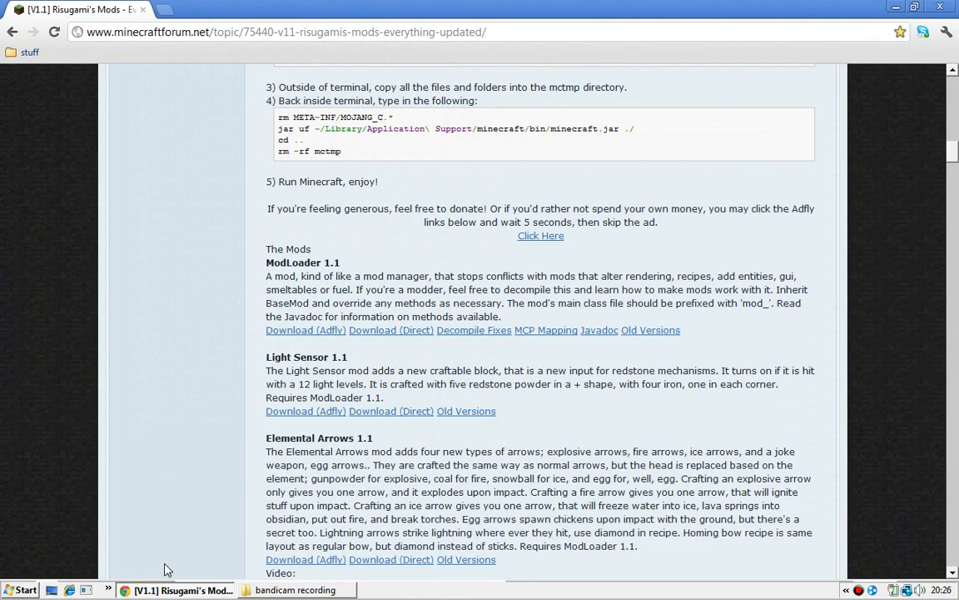
pyautogui.moveTo(192, 518)
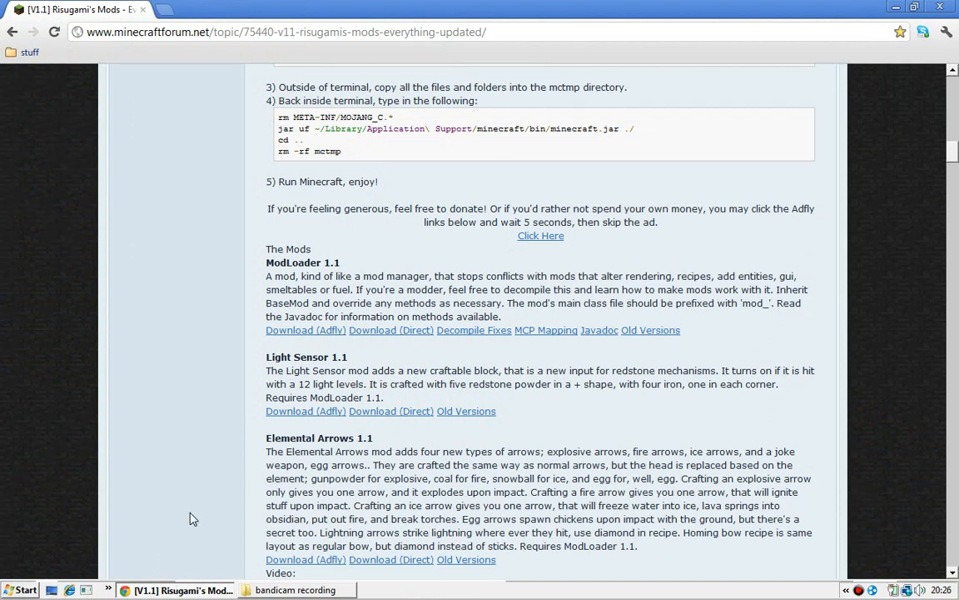
pyautogui.moveTo(379, 14)
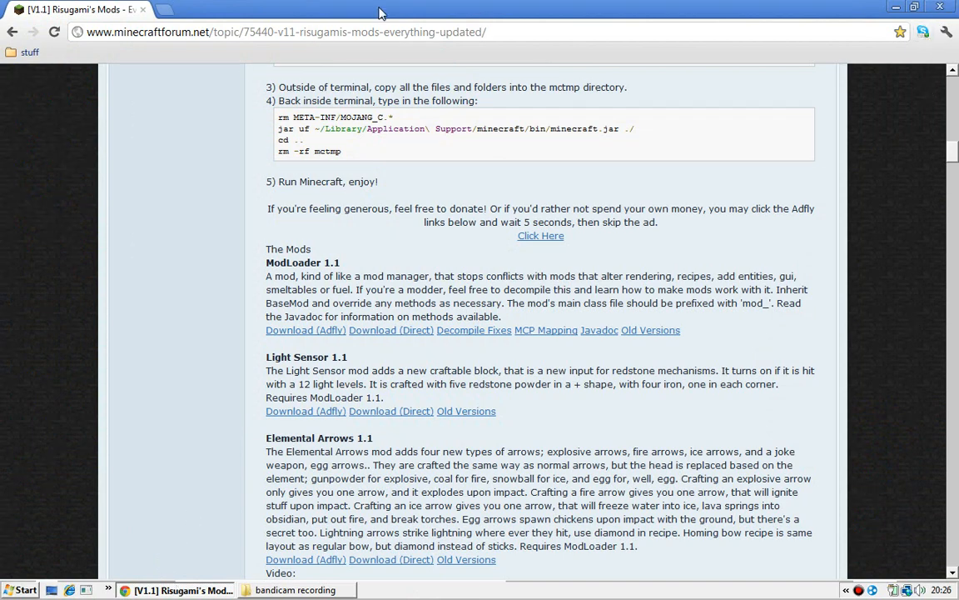
pyautogui.moveTo(167, 125)
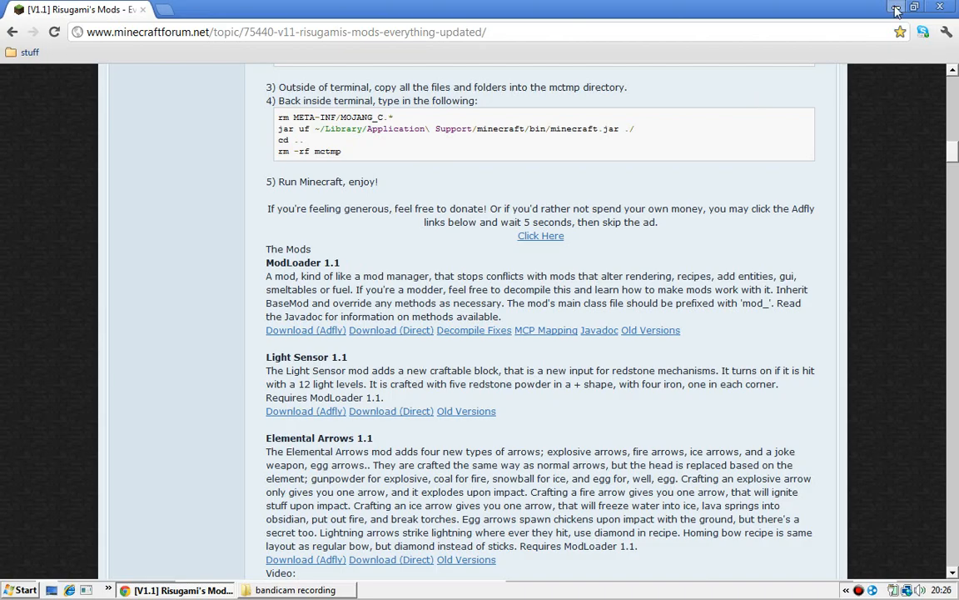
pyautogui.click(897, 8)
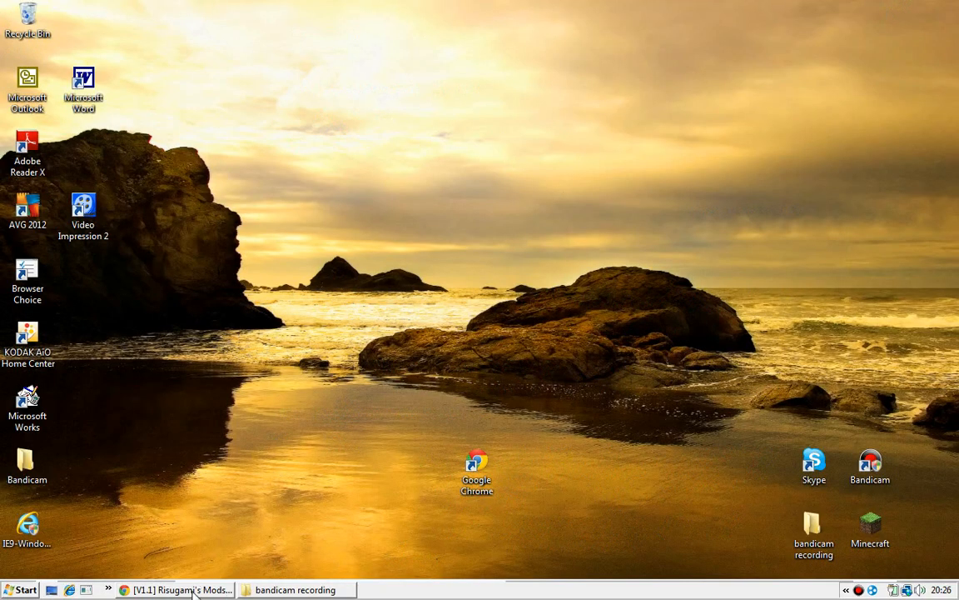
# Step: View the downloaded ModLoader (3).zip in WinRAR with its 15 class files listed
pyautogui.click(175, 590)
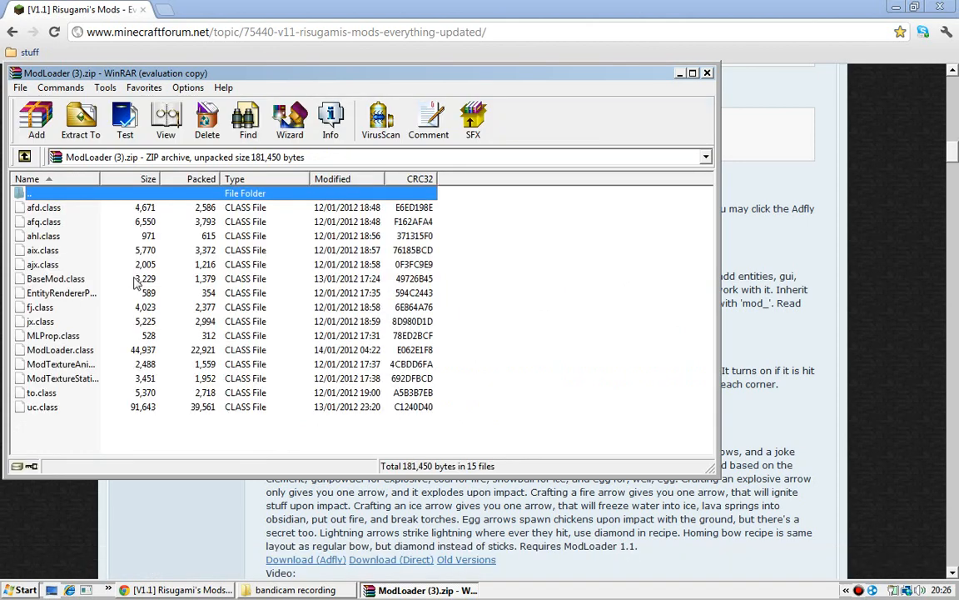
# Step: Reach the AppData Roaming folder via %appdata% in Start Search
pyautogui.click(20, 590)
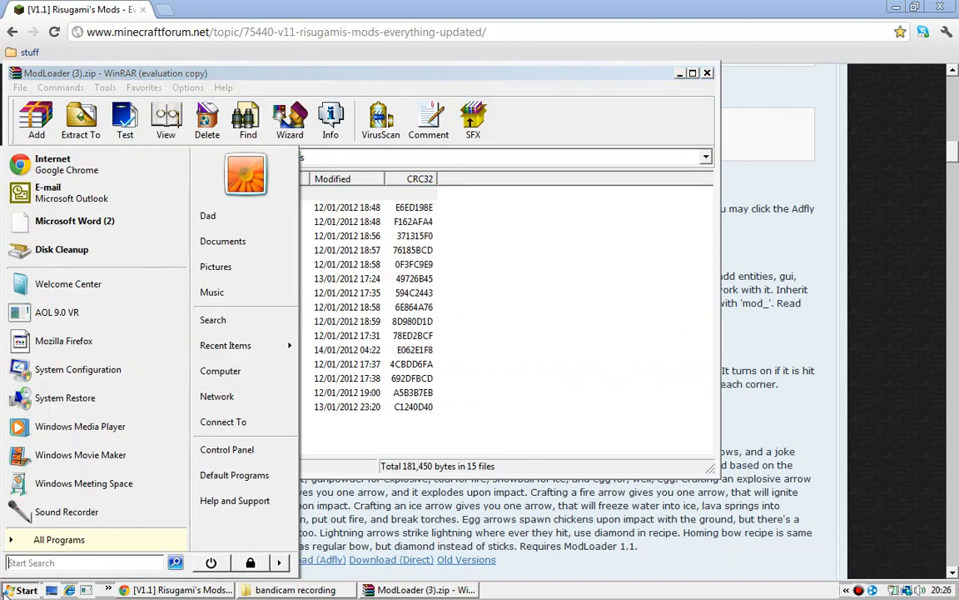
pyautogui.write('%a')
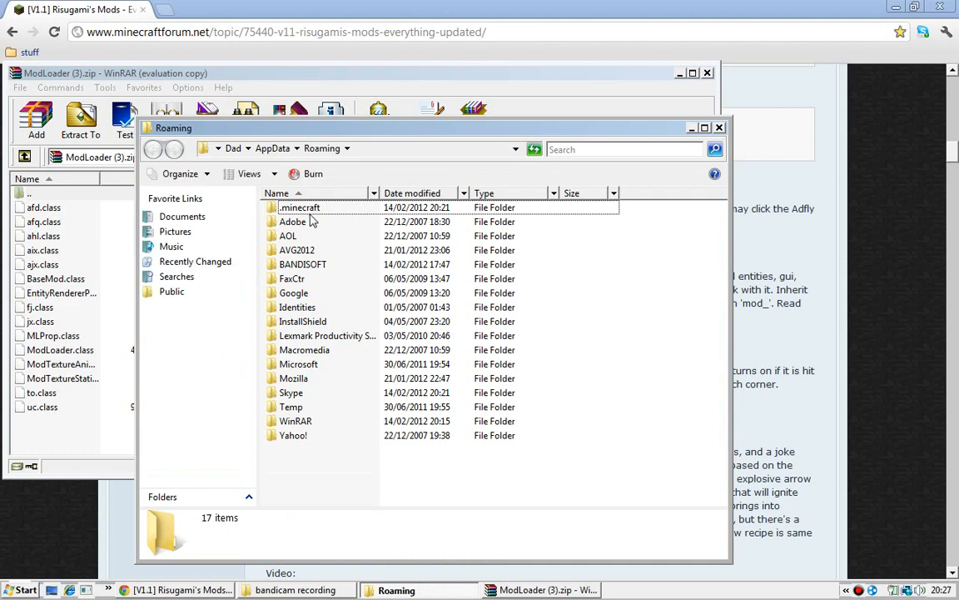
# Step: Browse into .minecraft\bin and bring up the minecraft.jar context menu for Open With
pyautogui.doubleClick(298, 208)
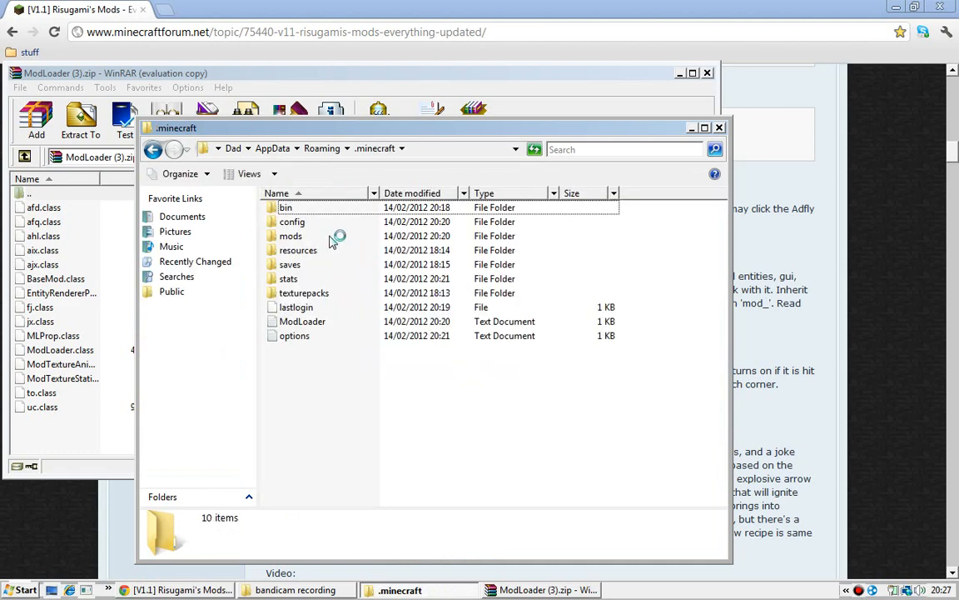
pyautogui.moveTo(307, 219)
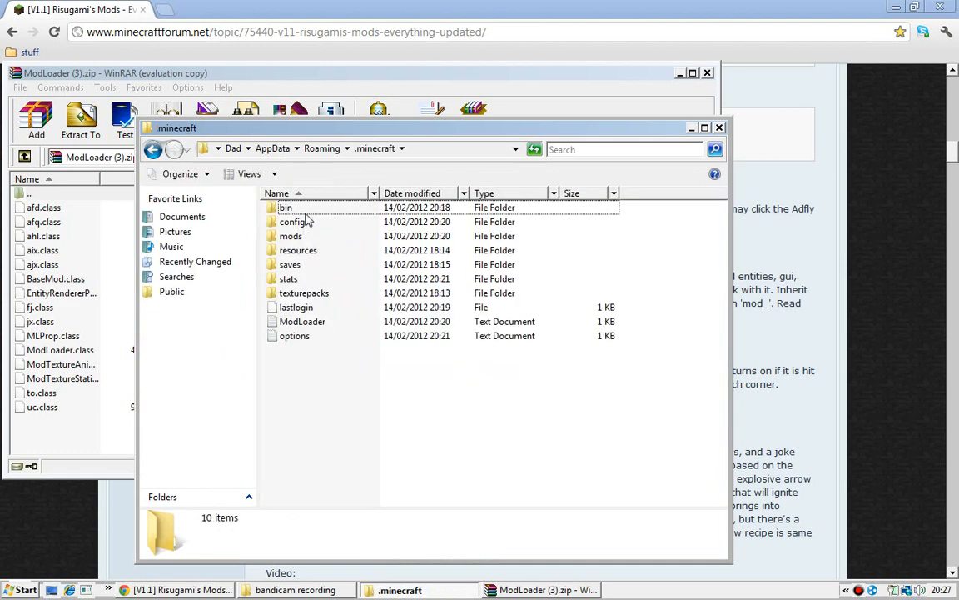
pyautogui.doubleClick(286, 207)
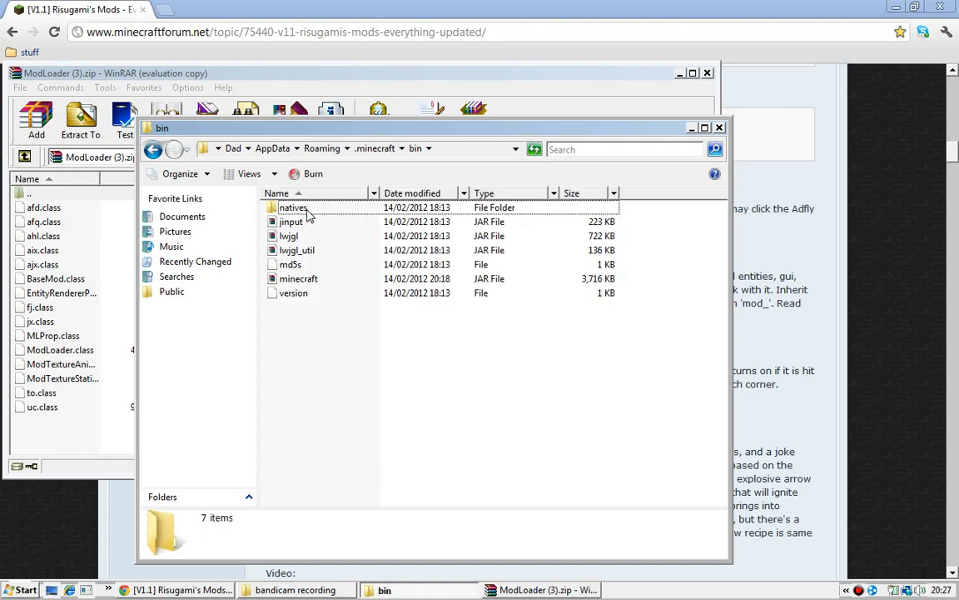
pyautogui.click(298, 278)
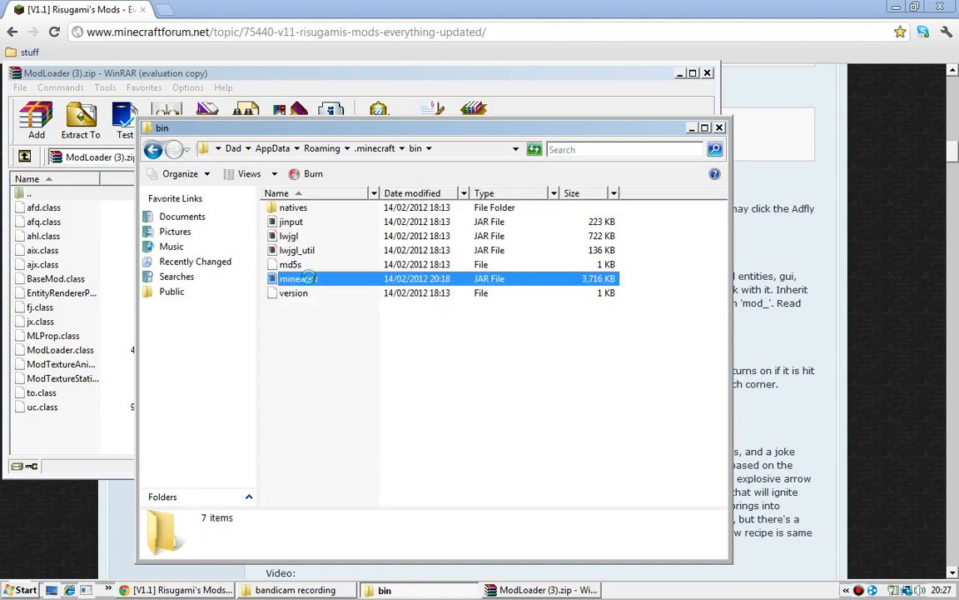
pyautogui.rightClick(297, 278)
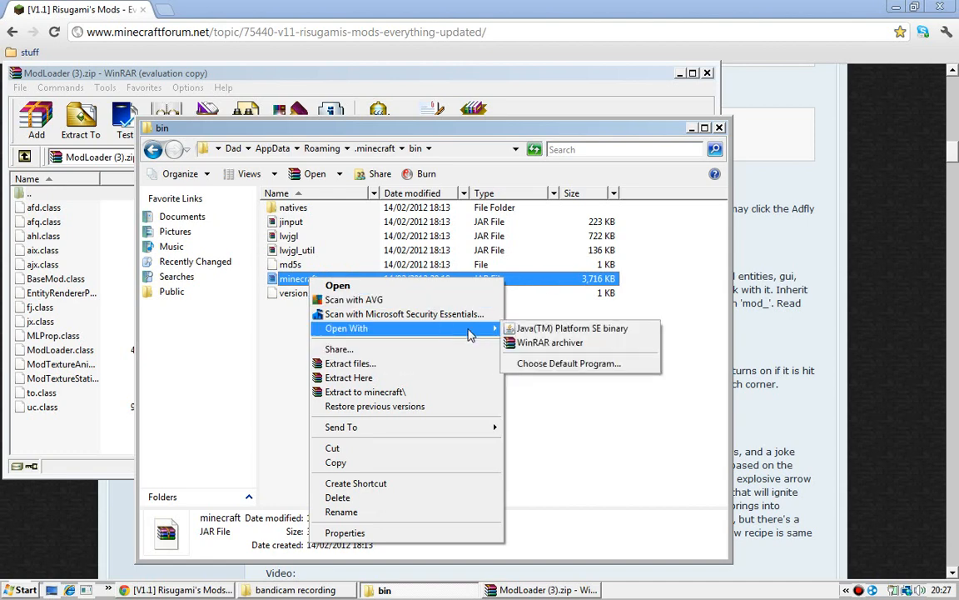
pyautogui.moveTo(569, 350)
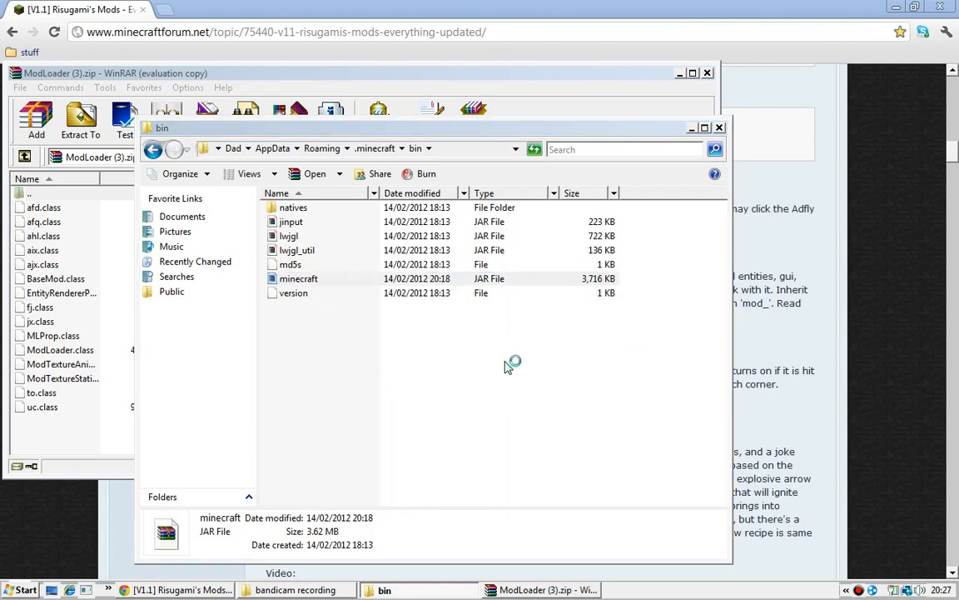
pyautogui.moveTo(507, 360)
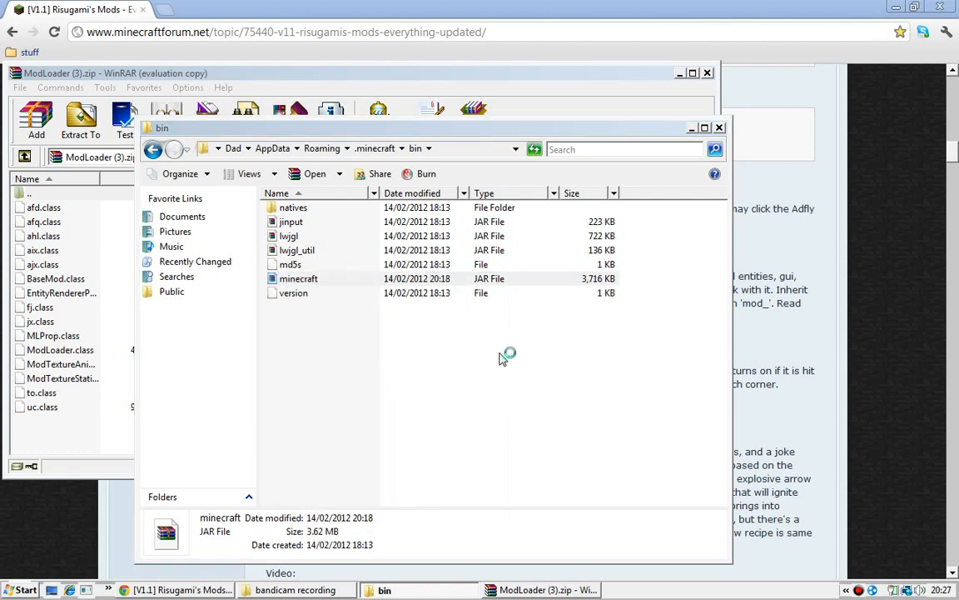
# Step: Copy the ModLoader class files into minecraft.jar, then close the archives to show the desktop
pyautogui.doubleClick(298, 278)
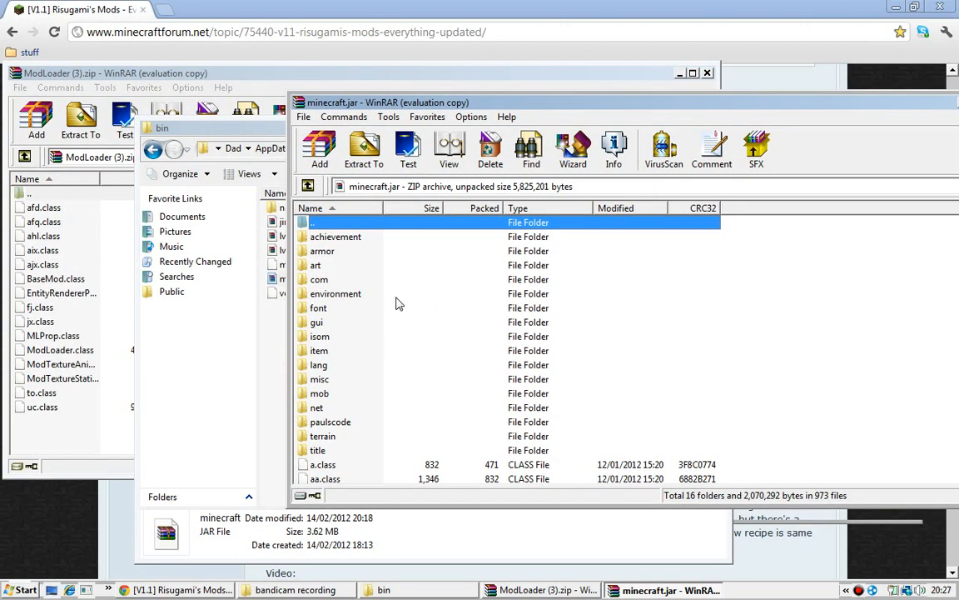
pyautogui.moveTo(380, 472)
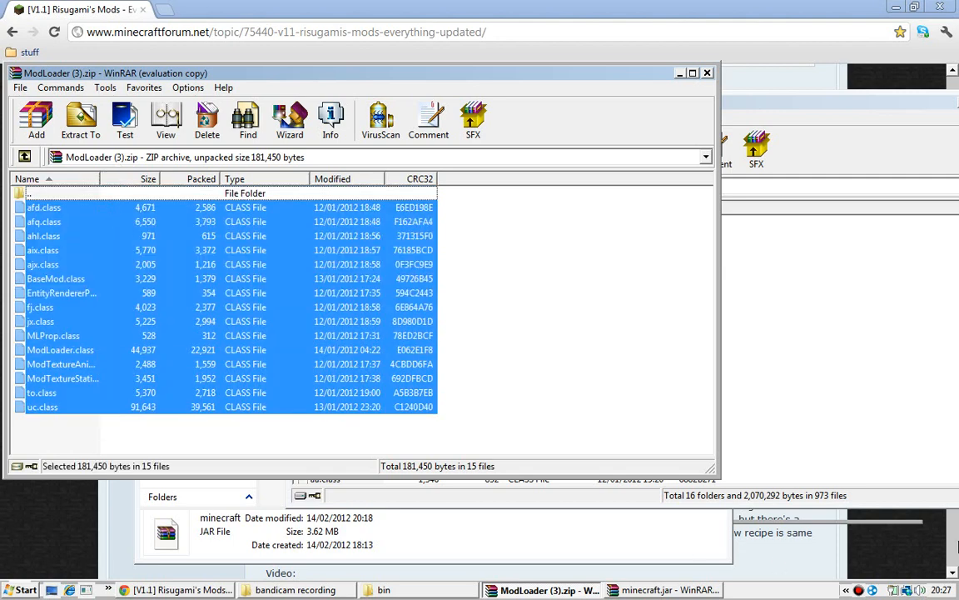
pyautogui.click(649, 590)
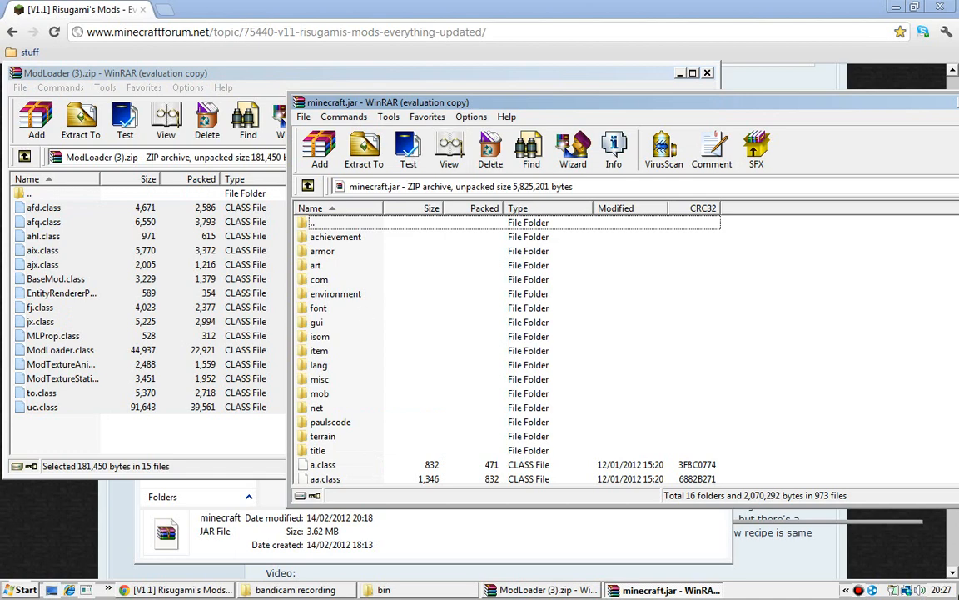
pyautogui.moveTo(680, 73)
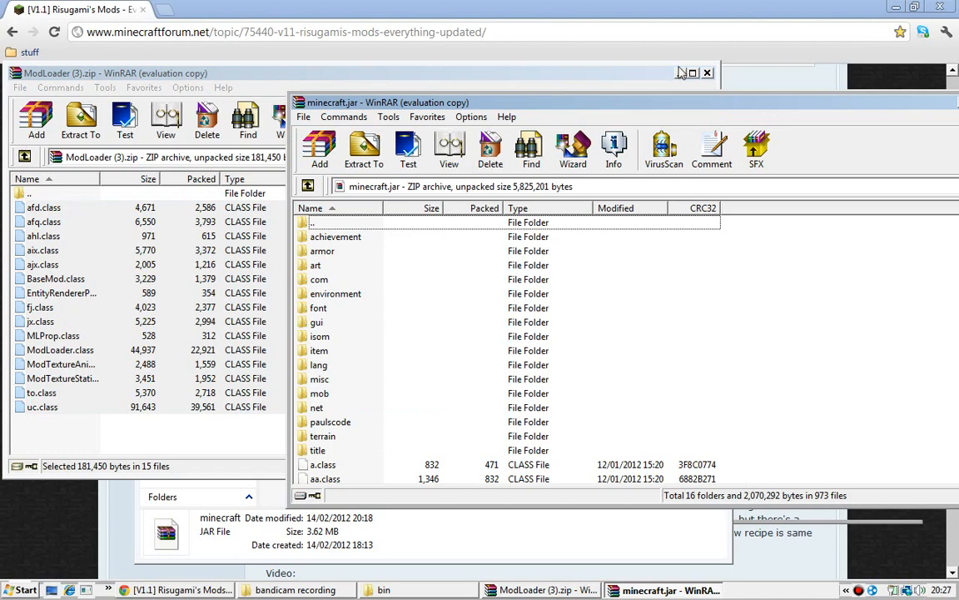
pyautogui.moveTo(590, 114)
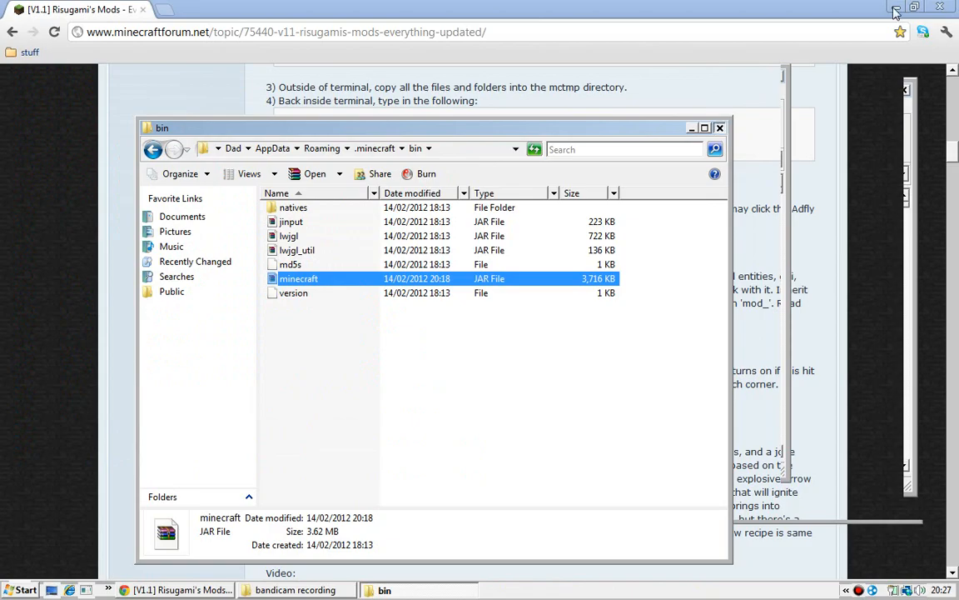
pyautogui.click(896, 9)
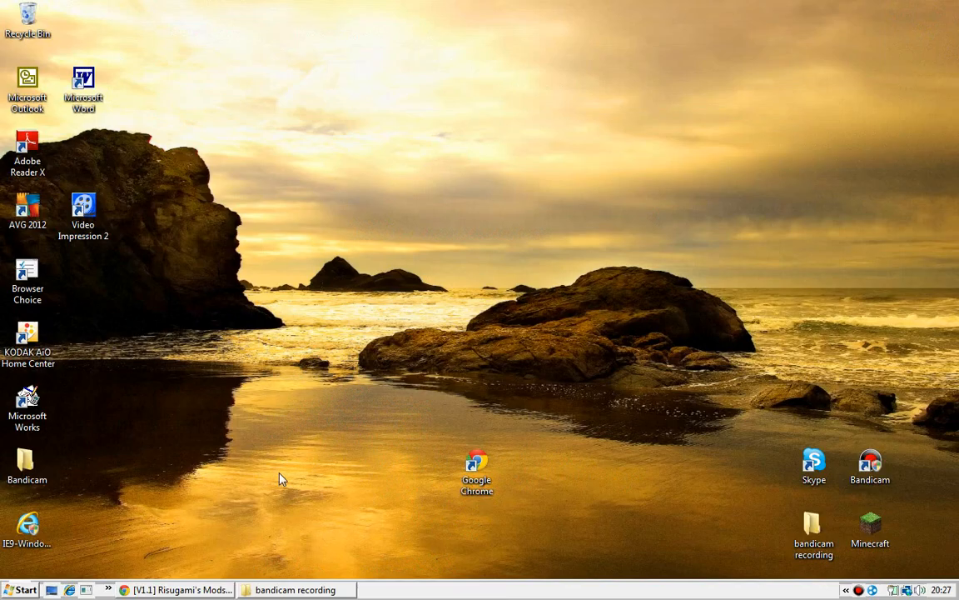
pyautogui.moveTo(234, 296)
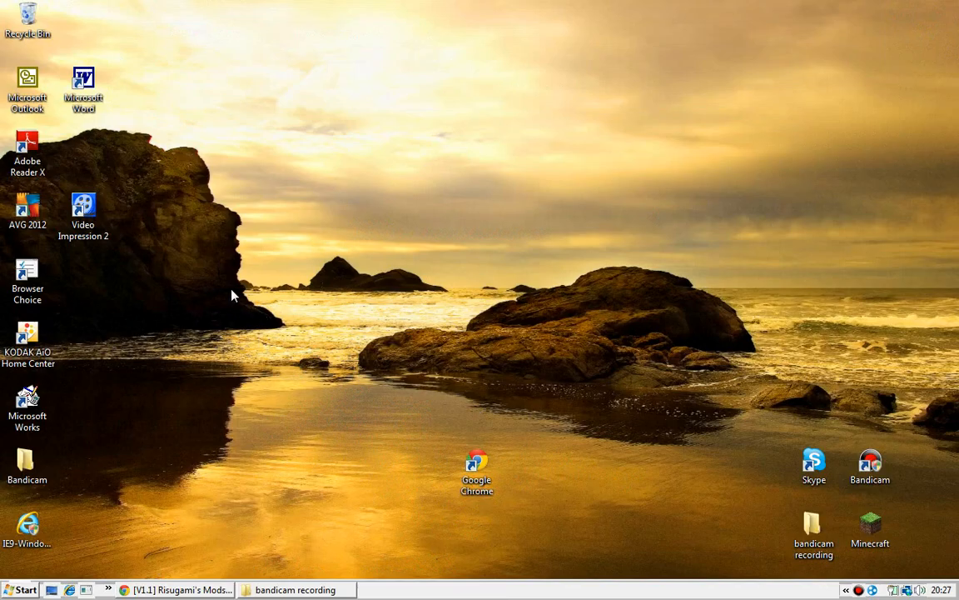